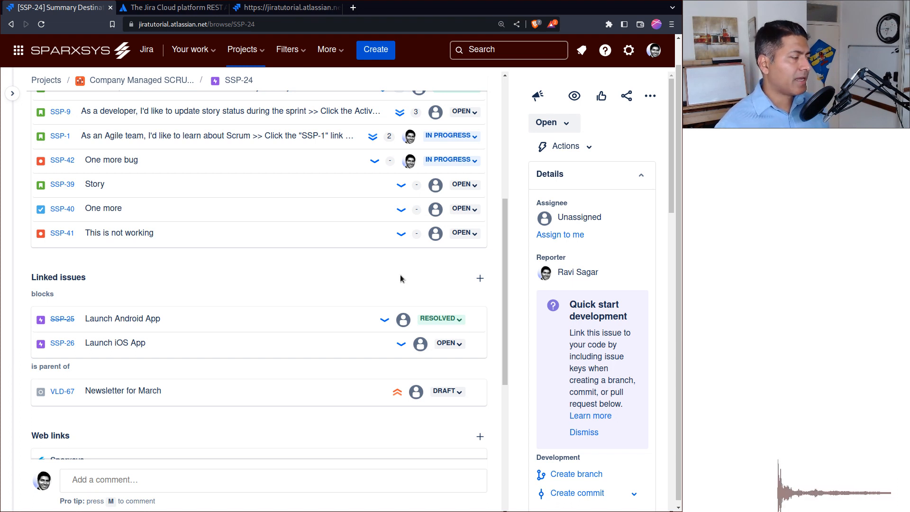
- Start a new web link on SSP-24 from the issue's link menu via Add web link
{"action": "scroll", "scroll_direction": "up", "scroll_amount": 3}
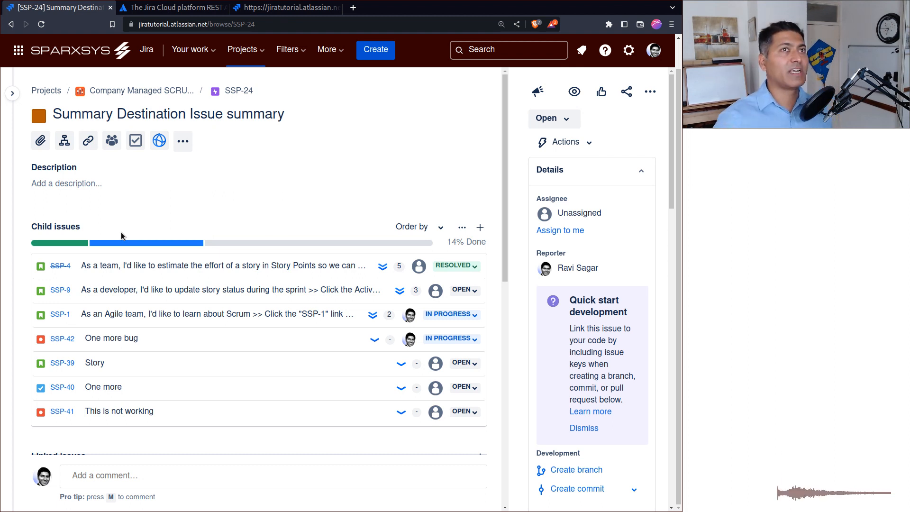
{"action": "mouse_move", "coordinate": [200, 191]}
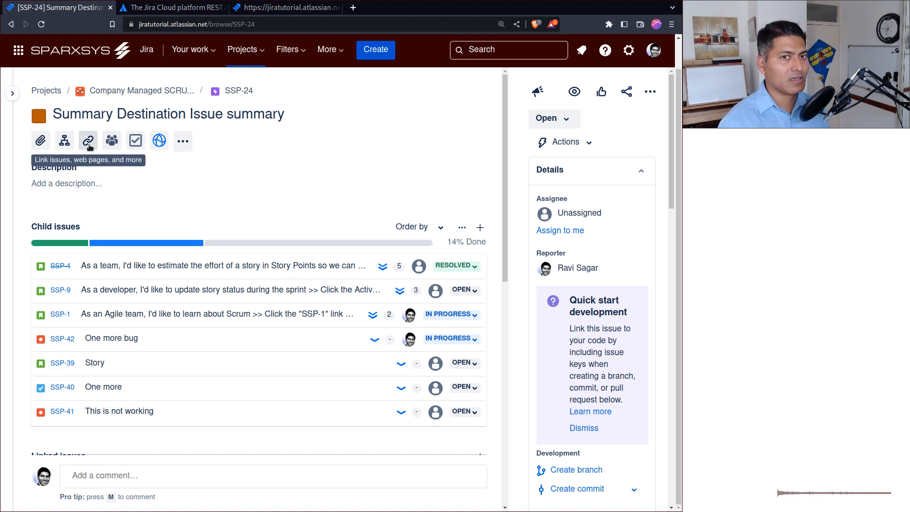
{"action": "left_click", "coordinate": [87, 140]}
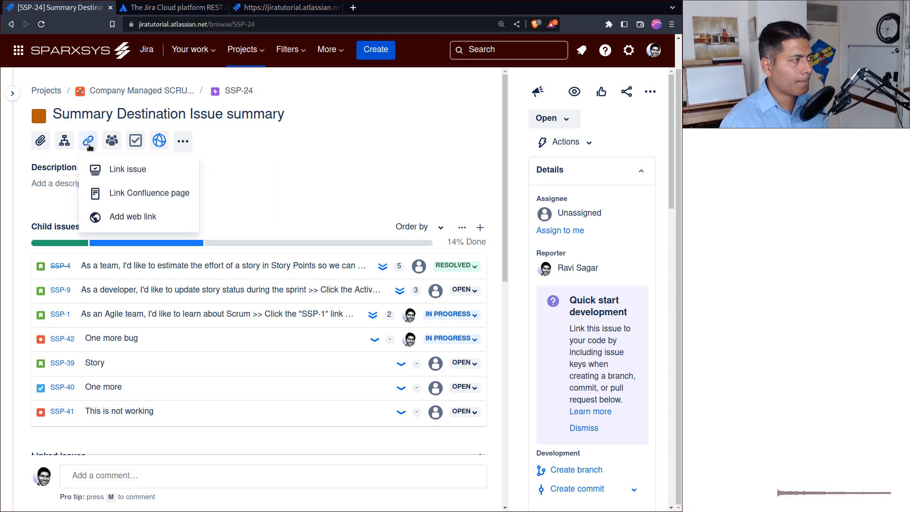
{"action": "mouse_move", "coordinate": [128, 169]}
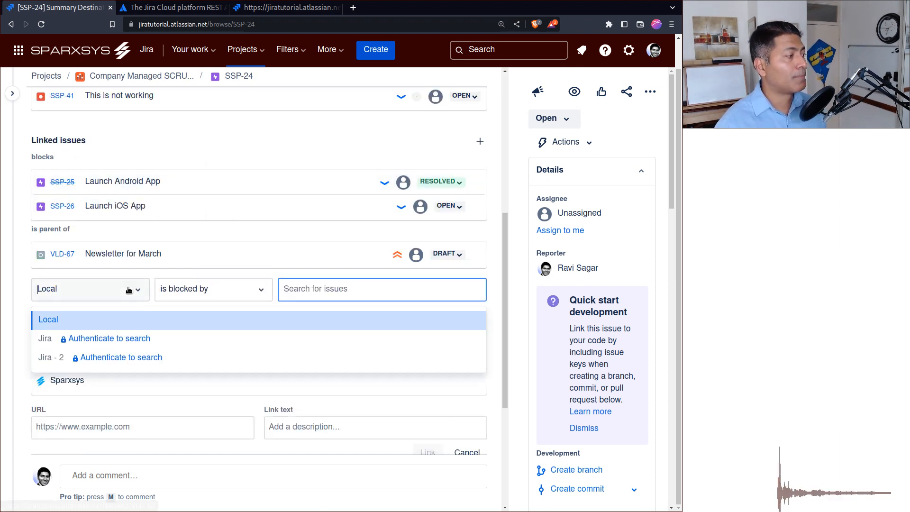
{"action": "left_click", "coordinate": [49, 319]}
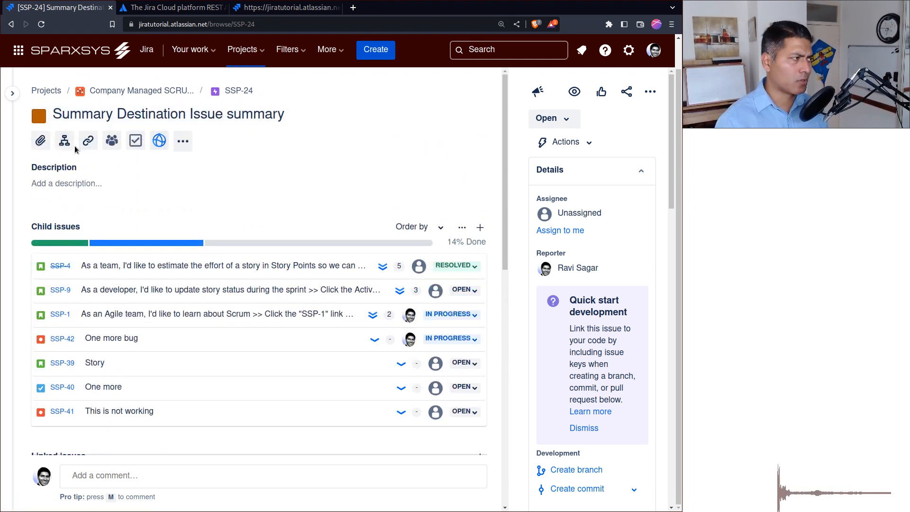
{"action": "left_click", "coordinate": [87, 141]}
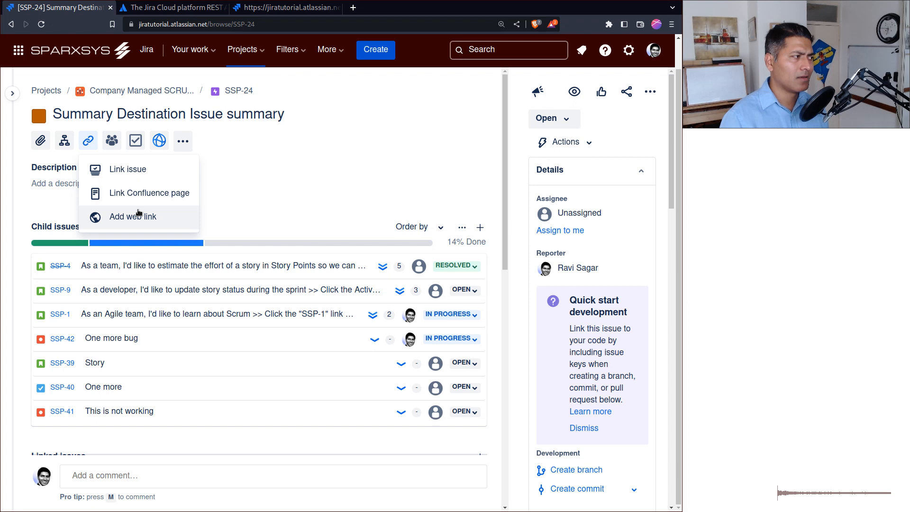
{"action": "left_click", "coordinate": [133, 216]}
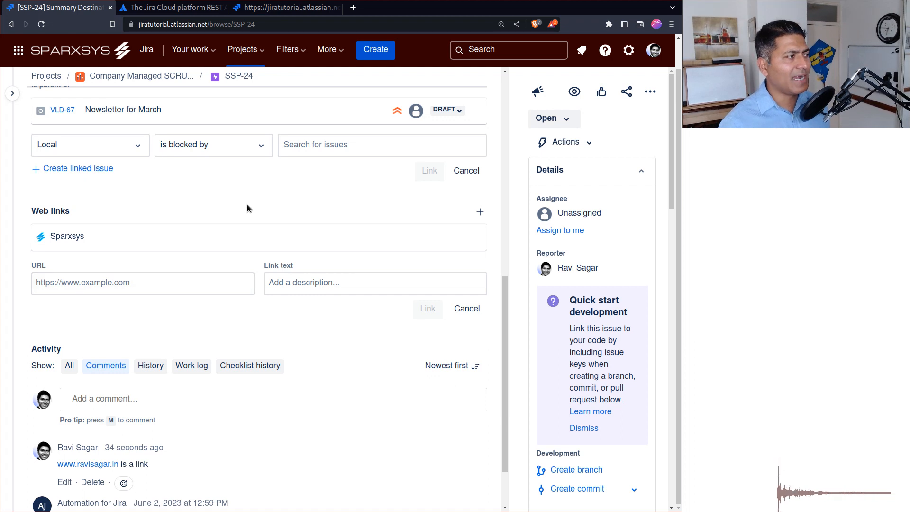
{"action": "scroll", "scroll_direction": "down", "scroll_amount": 3}
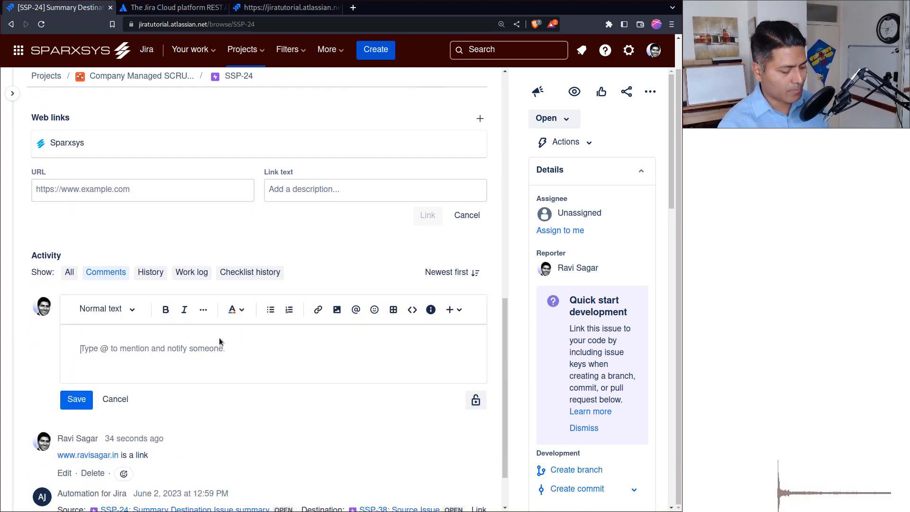
{"action": "type", "text": "youtube"}
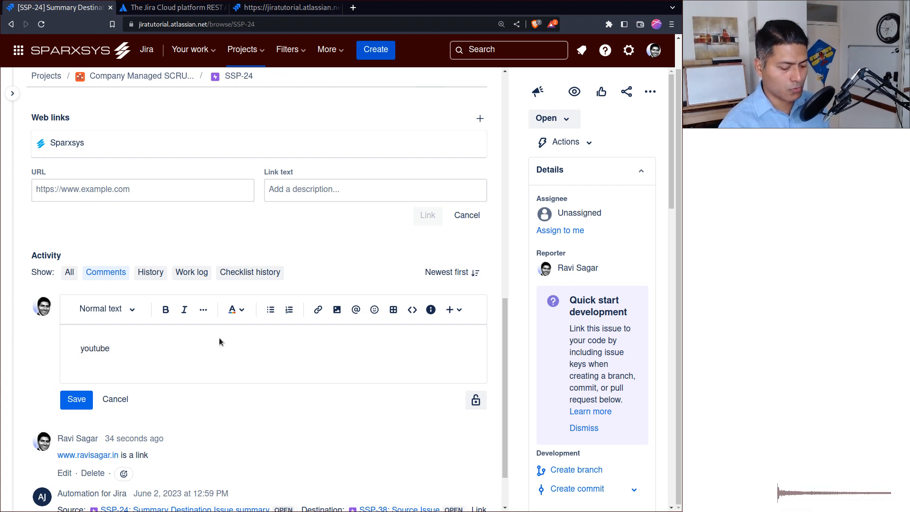
{"action": "type", "text": "www"}
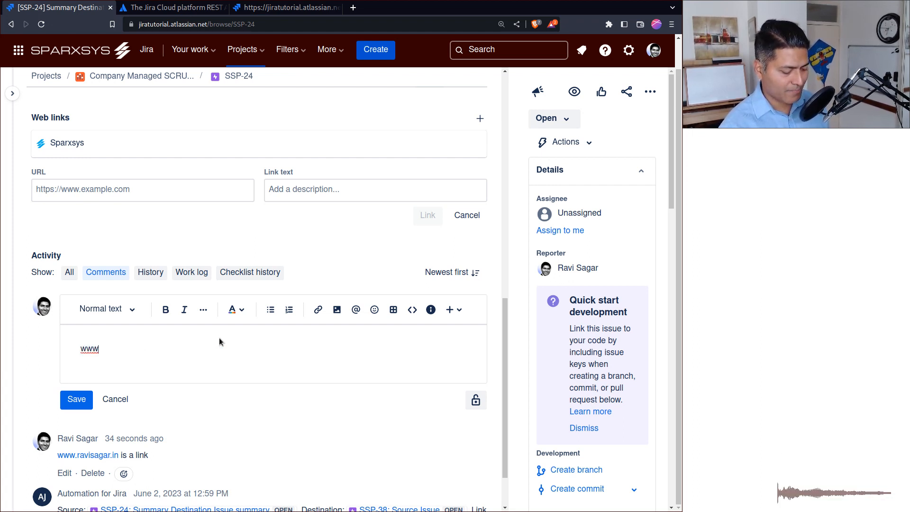
{"action": "type", "text": "."}
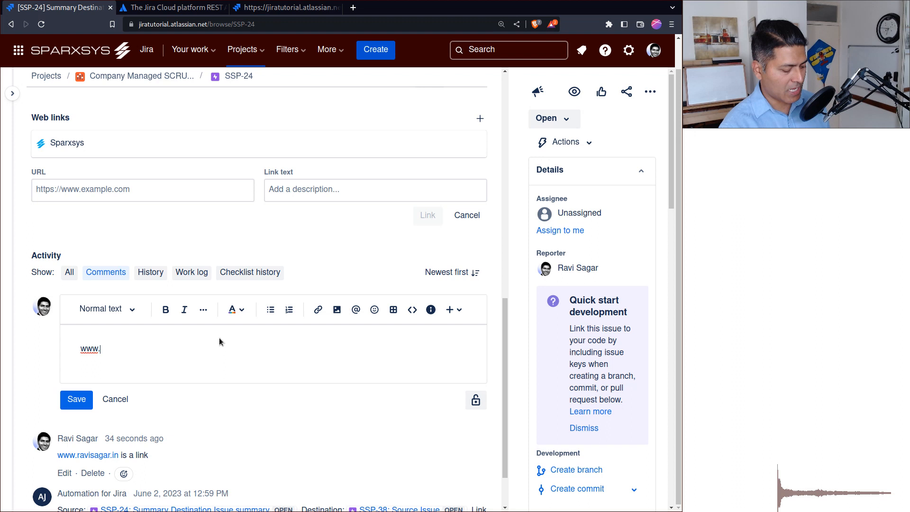
{"action": "type", "text": "youtube.com/"}
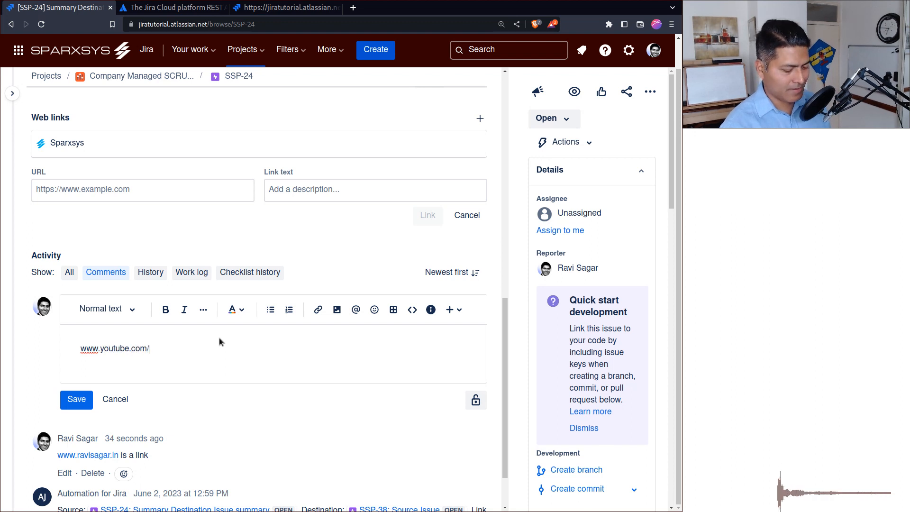
{"action": "type", "text": "@spar"}
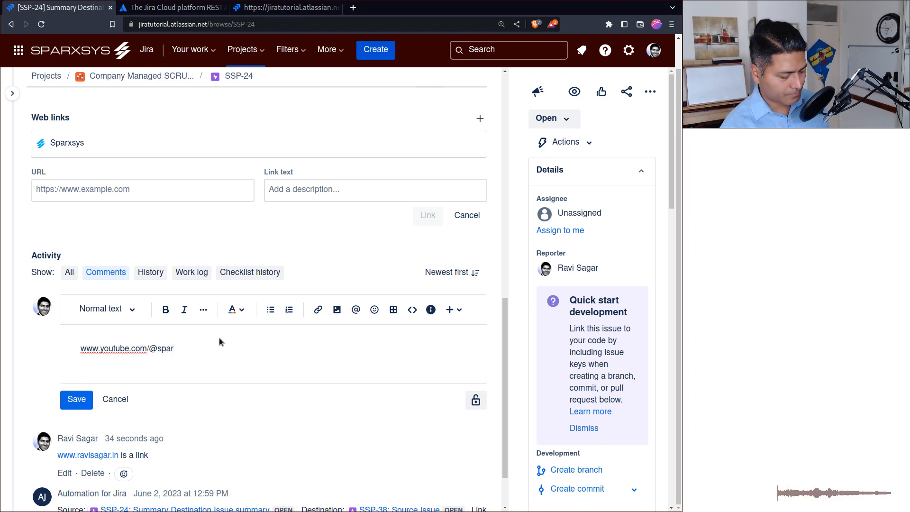
{"action": "type", "text": "xsys"}
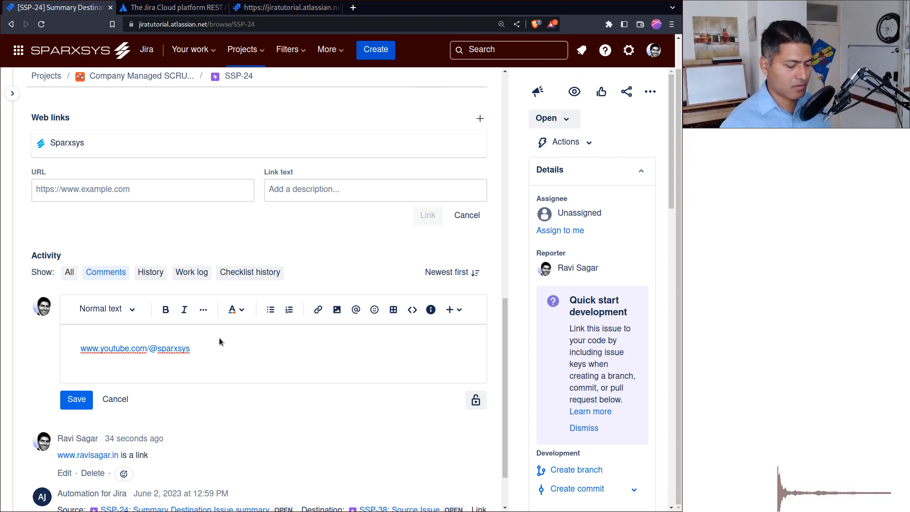
{"action": "type", "text": "www"}
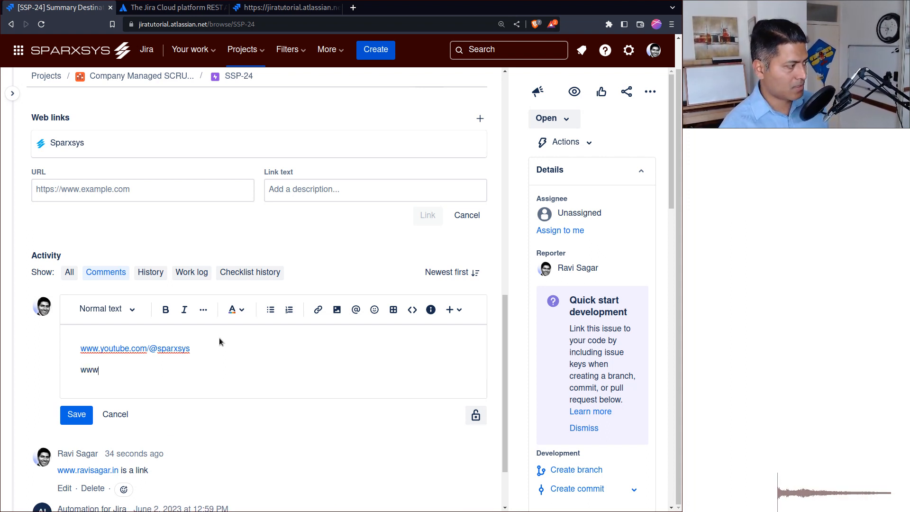
{"action": "type", "text": ".youtube.com/@rav"}
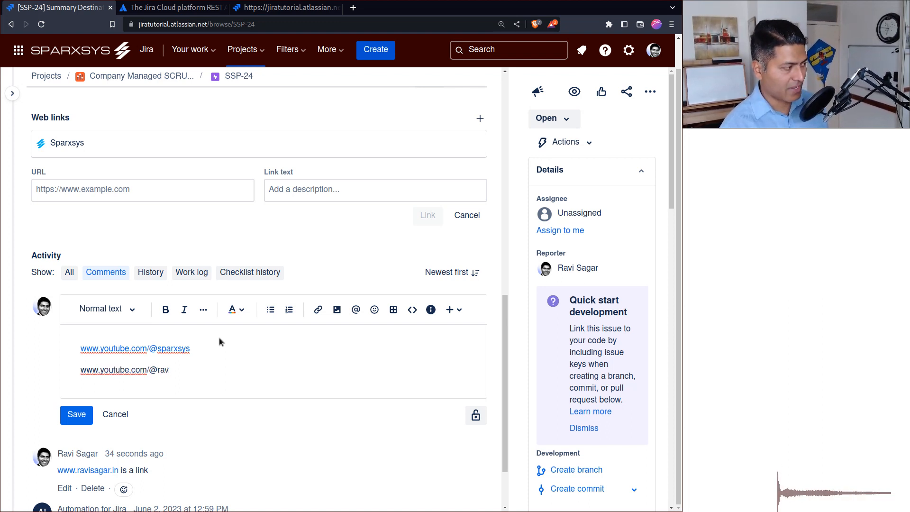
{"action": "type", "text": "s"}
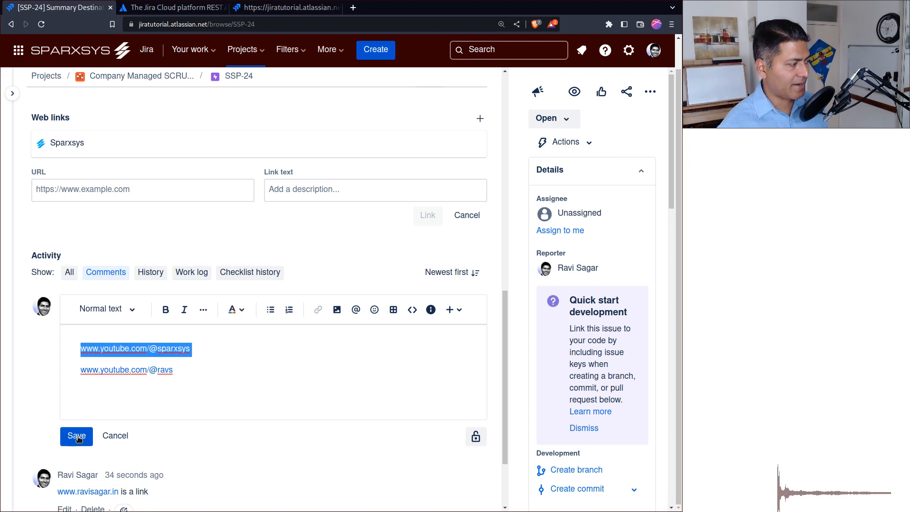
{"action": "left_click", "coordinate": [76, 437]}
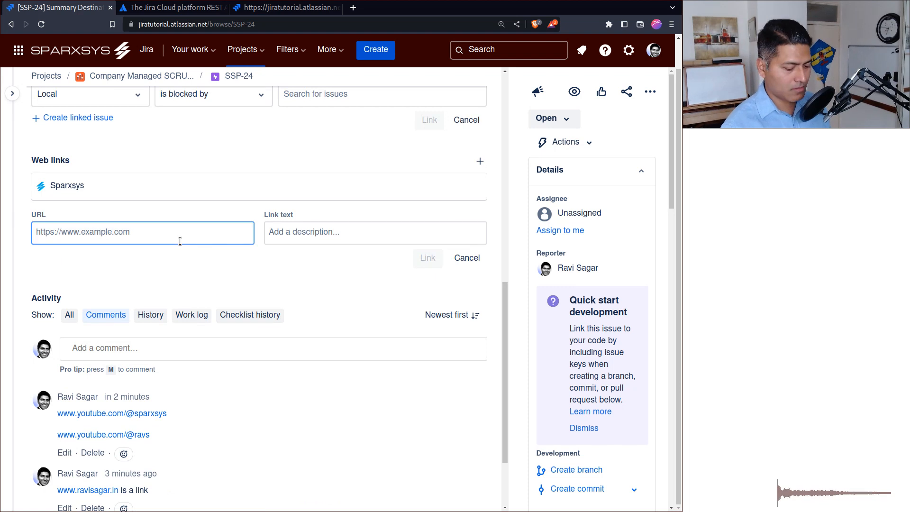
{"action": "type", "text": "www.youtube.com/@sparxsys"}
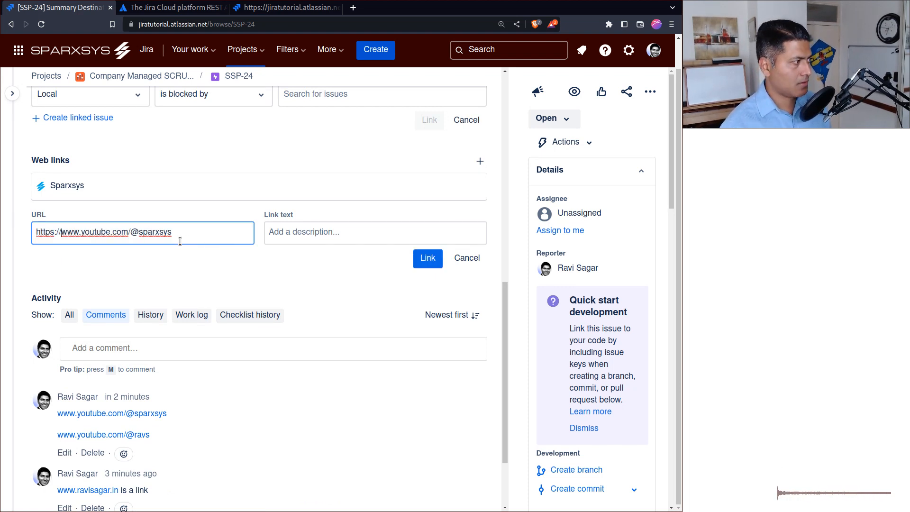
{"action": "type", "text": "S"}
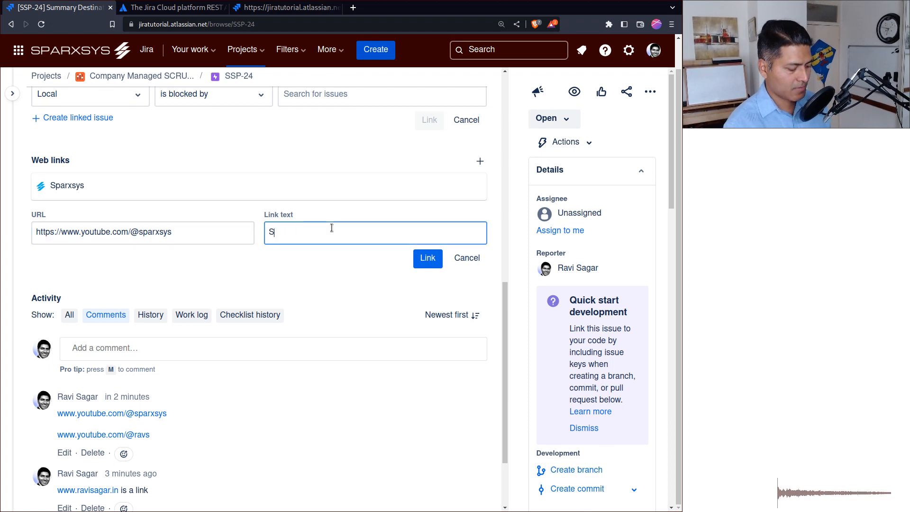
{"action": "type", "text": "parxys"}
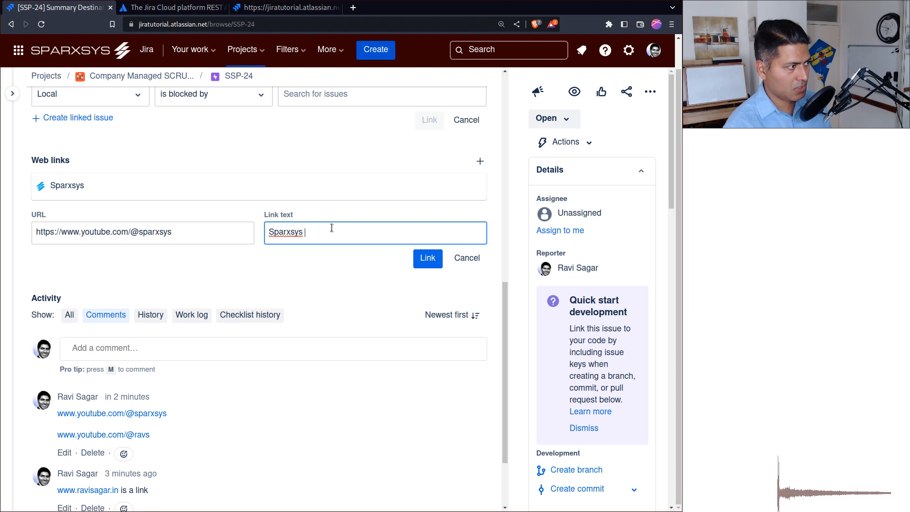
{"action": "type", "text": "YouTube Channel"}
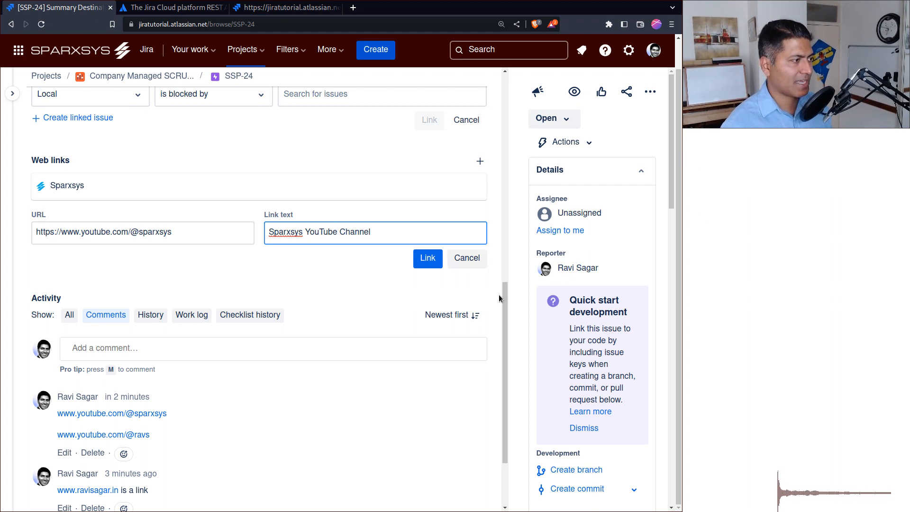
{"action": "left_click", "coordinate": [428, 258]}
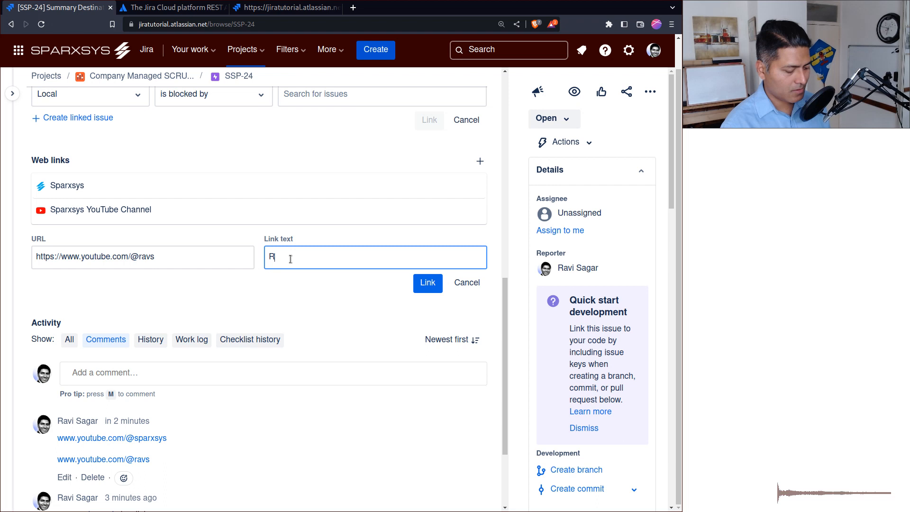
- Add the ravs link as 'Ravi Sagar YouTube Channel - Number 1 Jira videos'
{"action": "type", "text": "Ravi Sagar"}
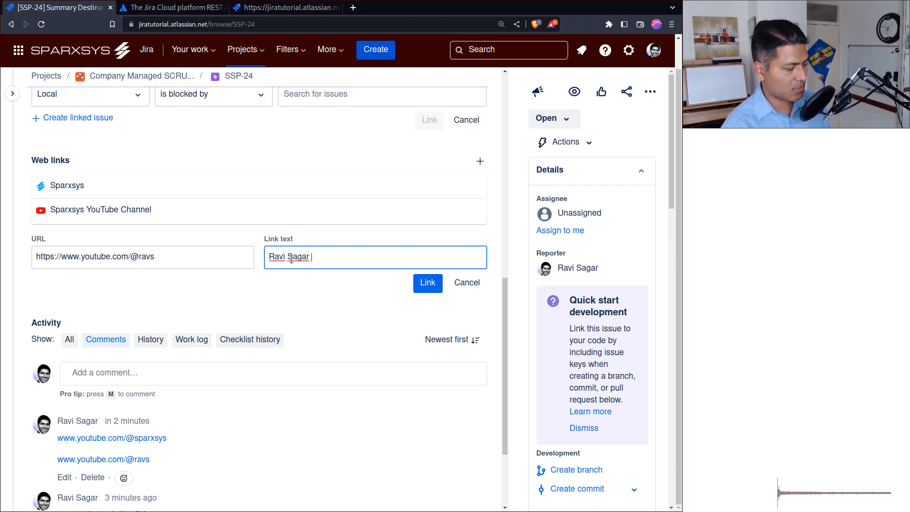
{"action": "type", "text": "YouTube Ca"}
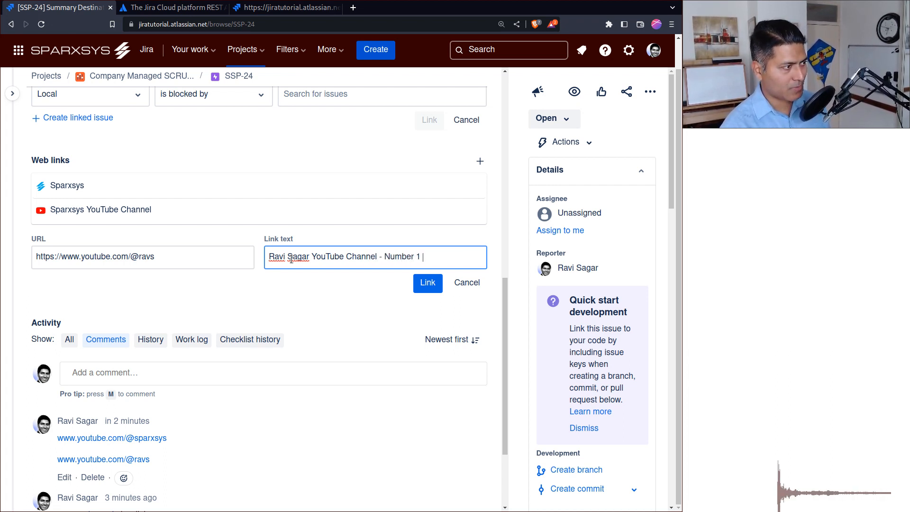
{"action": "type", "text": "Jira"}
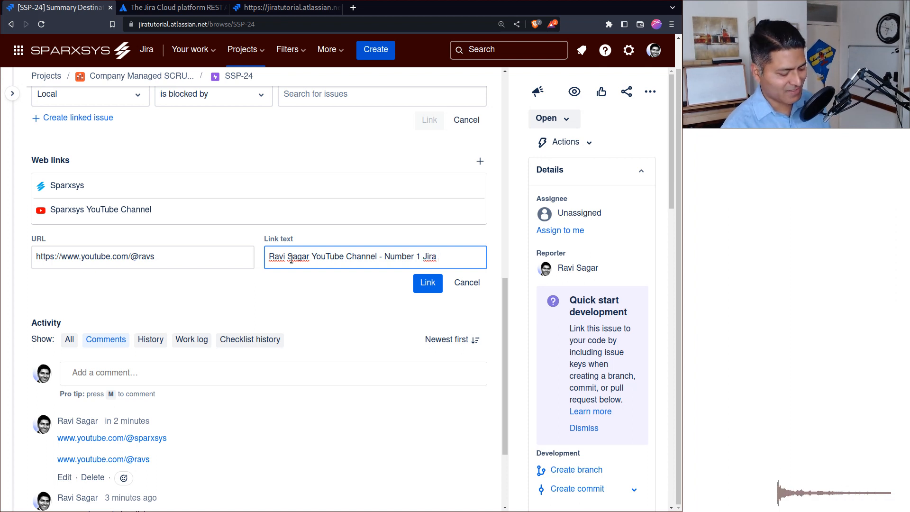
{"action": "type", "text": "videos"}
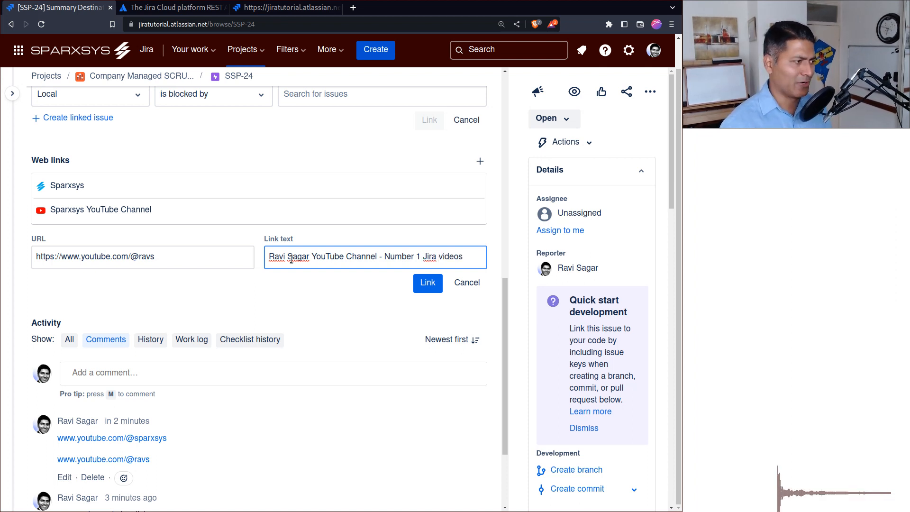
{"action": "left_click", "coordinate": [428, 283]}
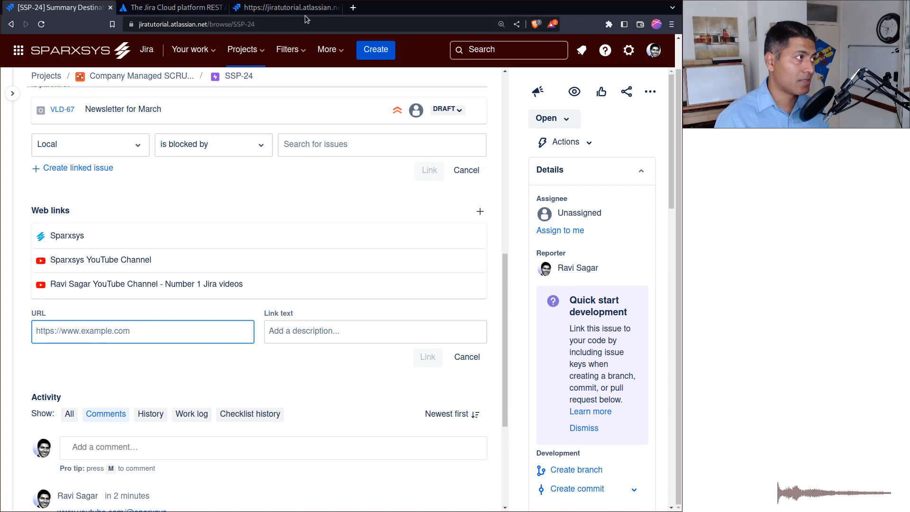
{"action": "left_click", "coordinate": [284, 7]}
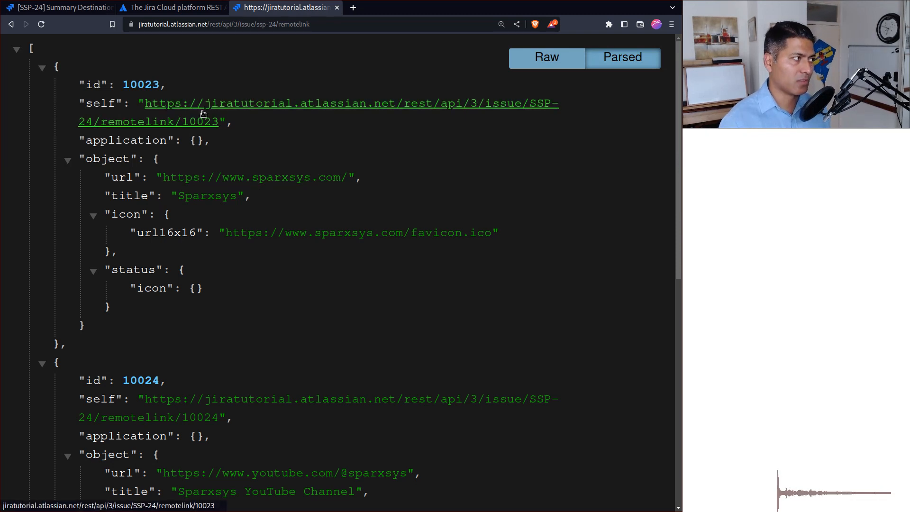
{"action": "mouse_move", "coordinate": [255, 177]}
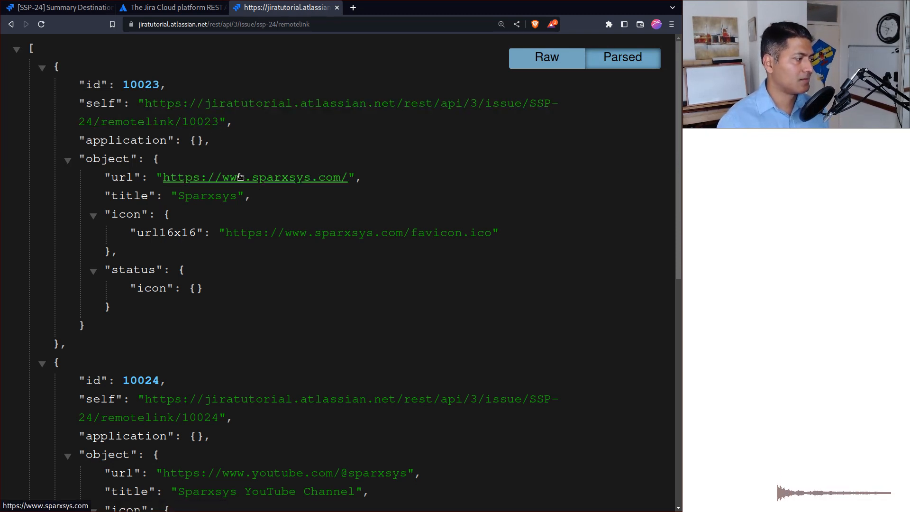
{"action": "mouse_move", "coordinate": [78, 224]}
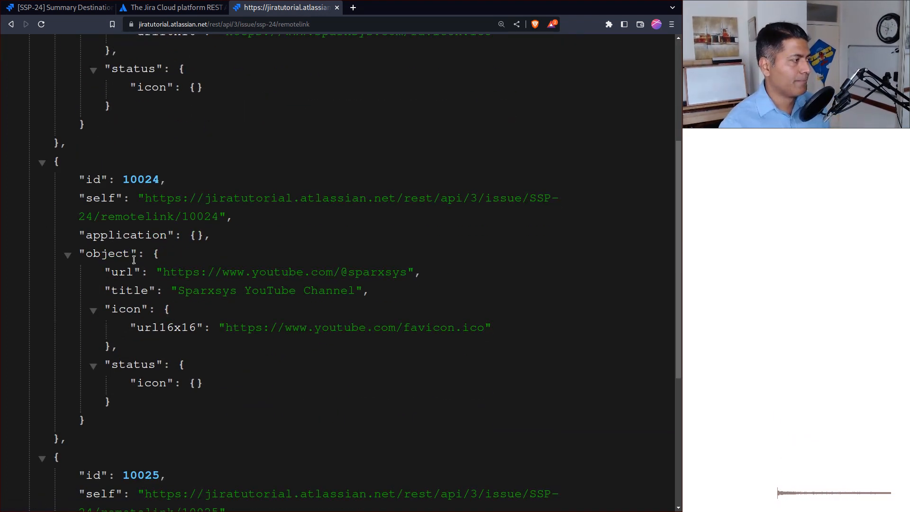
- Scroll the remotelink JSON to review the three links' ids 10023–10025, URLs and titles
{"action": "scroll", "scroll_direction": "up", "scroll_amount": 3}
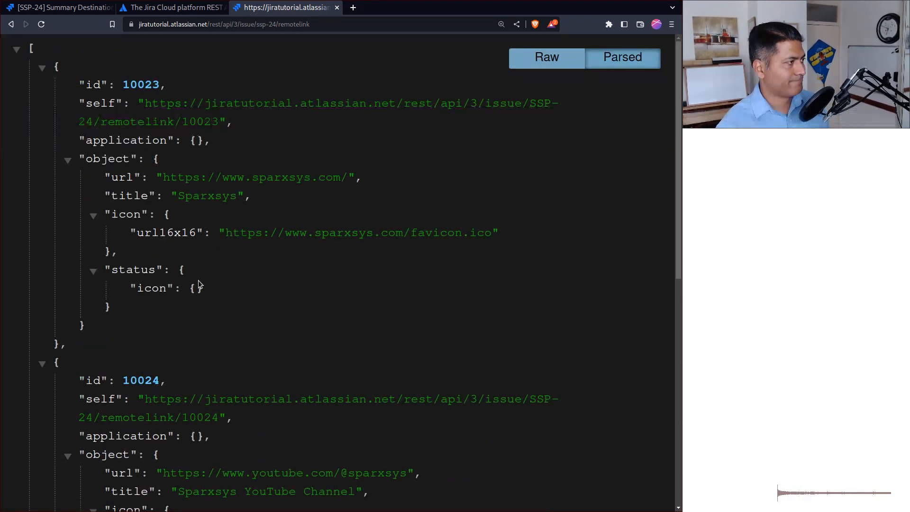
{"action": "scroll", "scroll_direction": "down", "scroll_amount": 3}
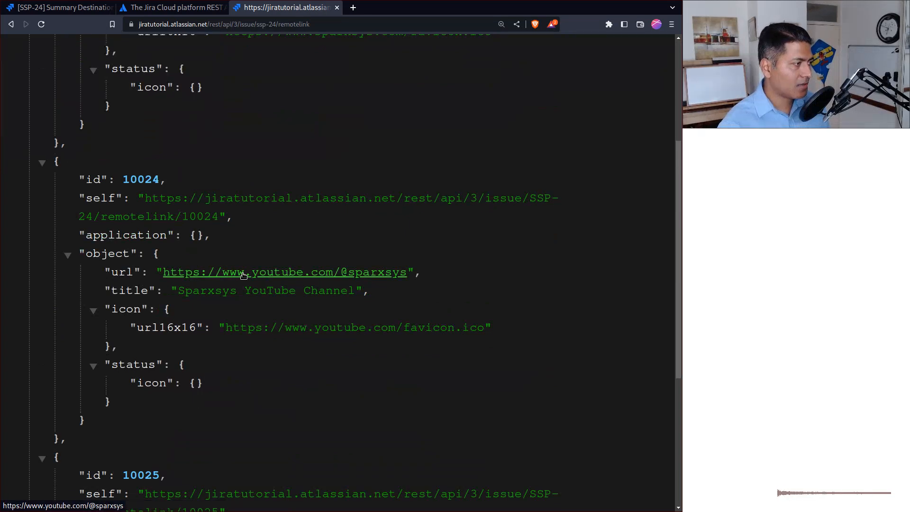
{"action": "scroll", "scroll_direction": "down", "scroll_amount": 3}
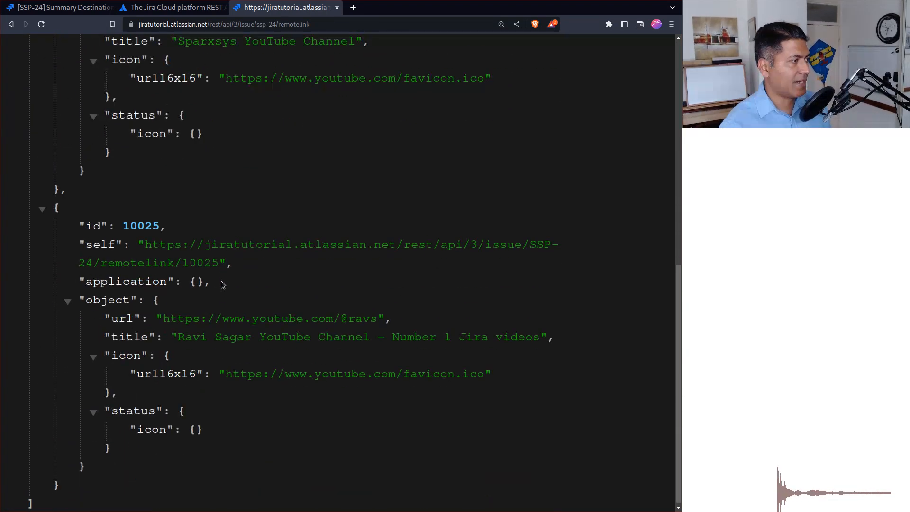